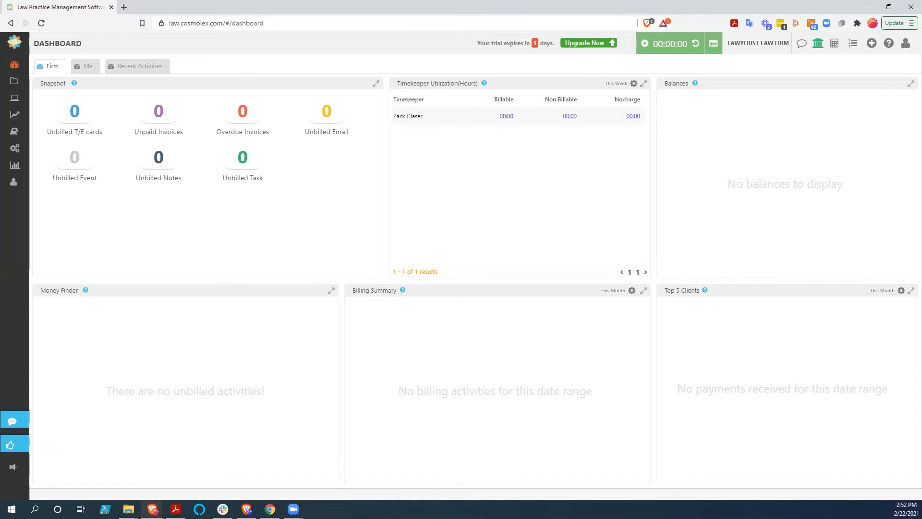
mouse_move(438, 16)
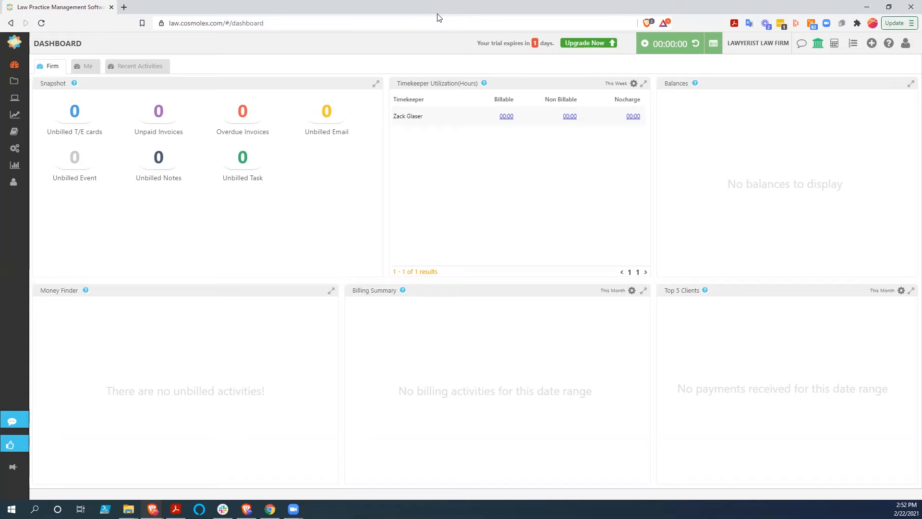
mouse_move(318, 197)
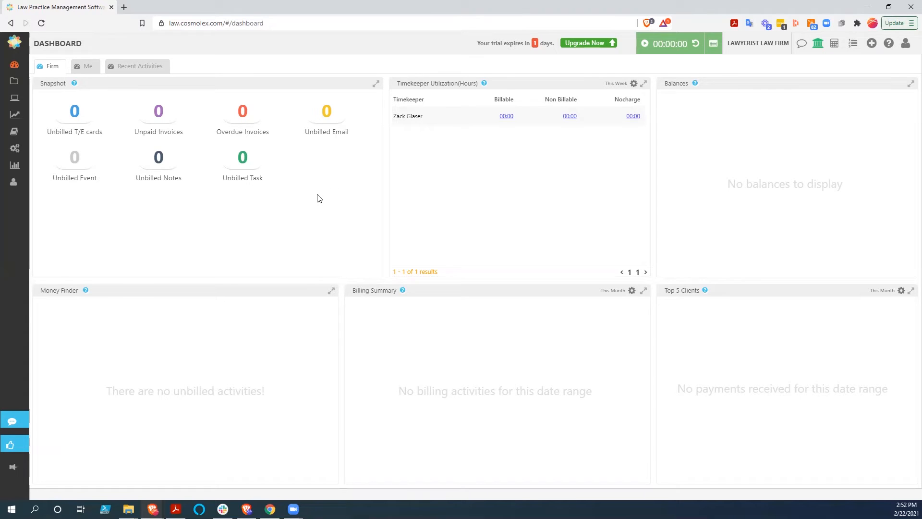
Step: Show the Accounting Chart of Accounts listing the firm's 75 active accounts
click(13, 63)
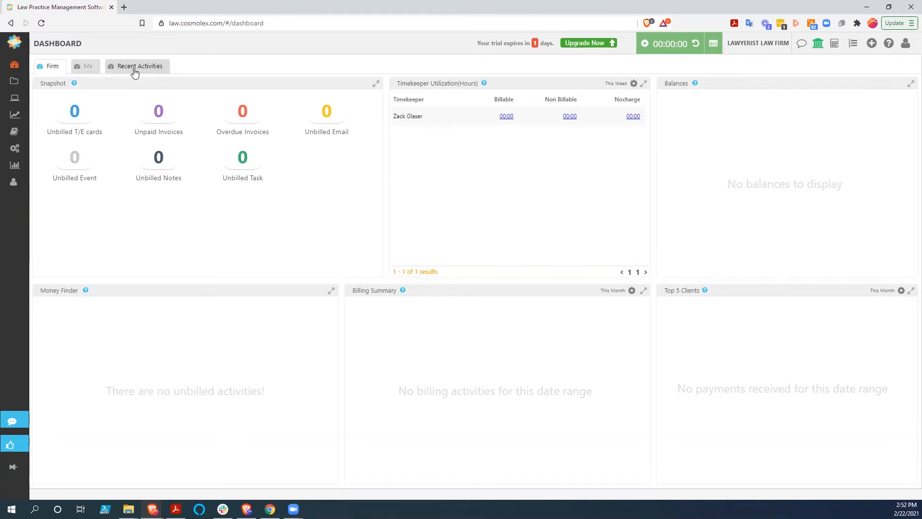
mouse_move(219, 174)
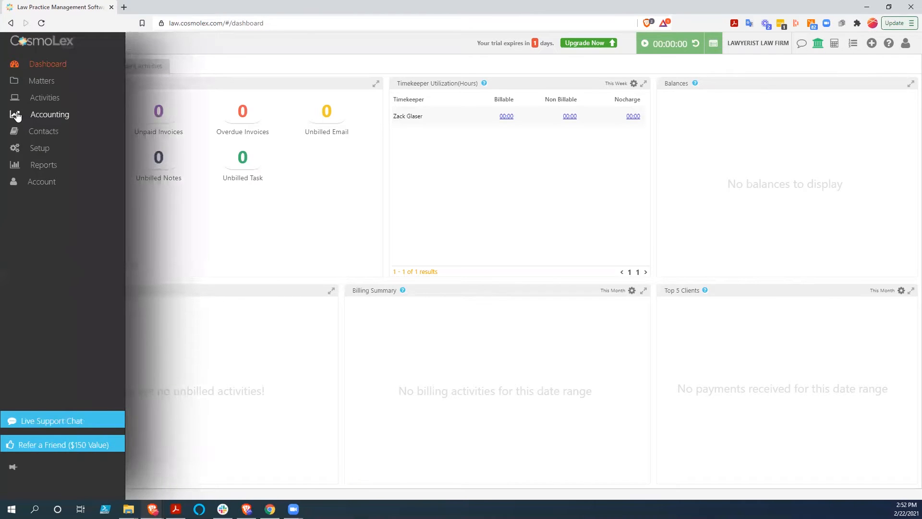
click(49, 114)
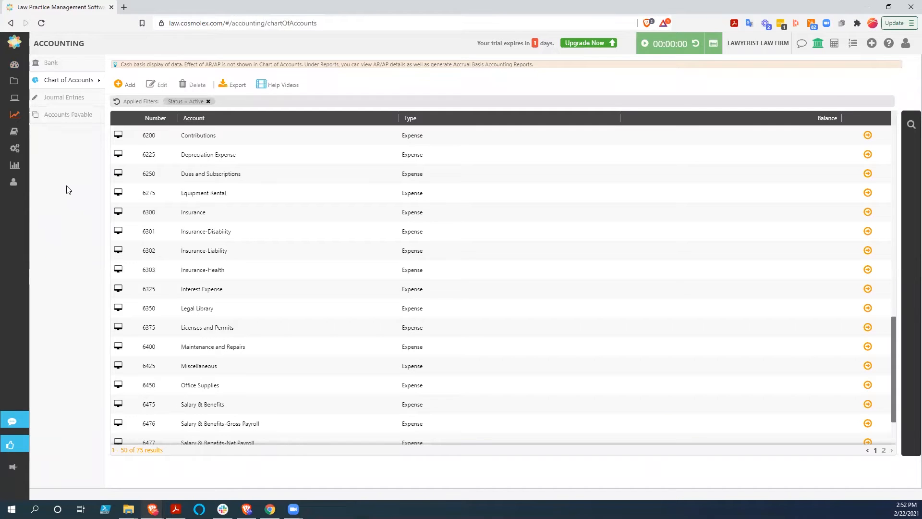
mouse_move(159, 161)
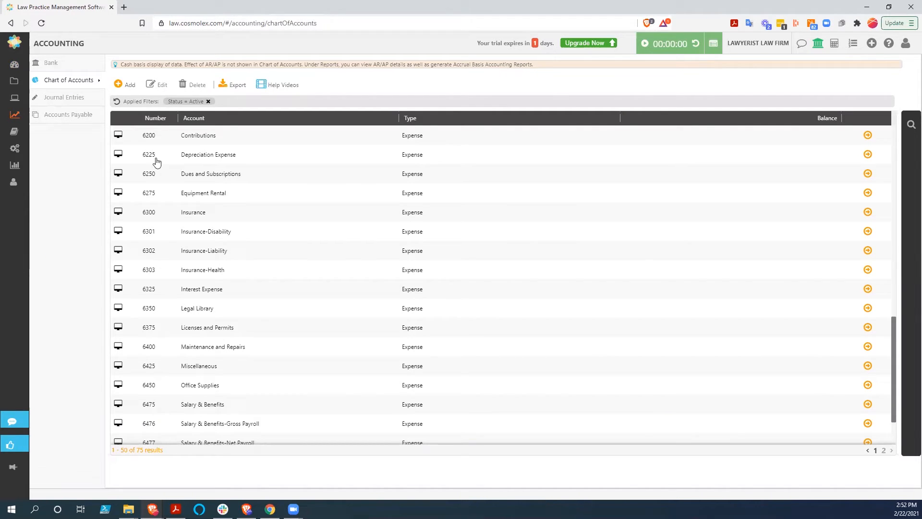
mouse_move(518, 168)
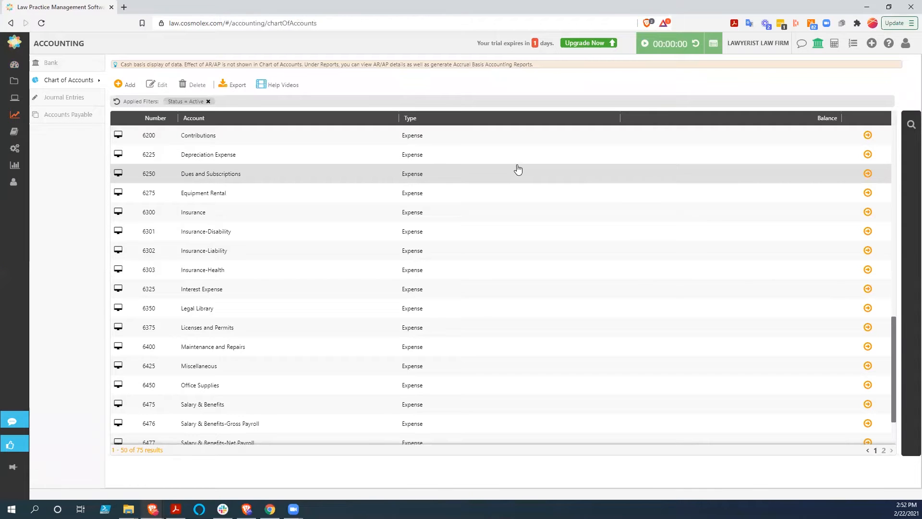
scroll(down, 3)
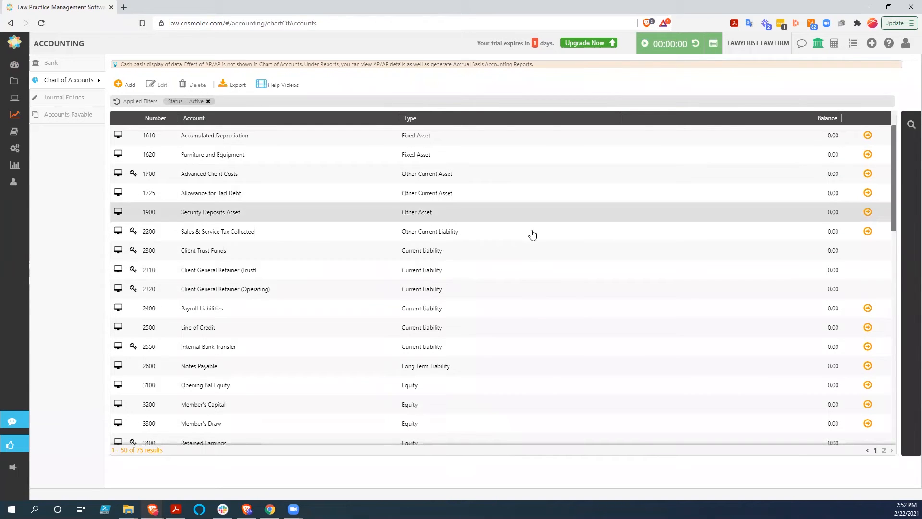
mouse_move(301, 347)
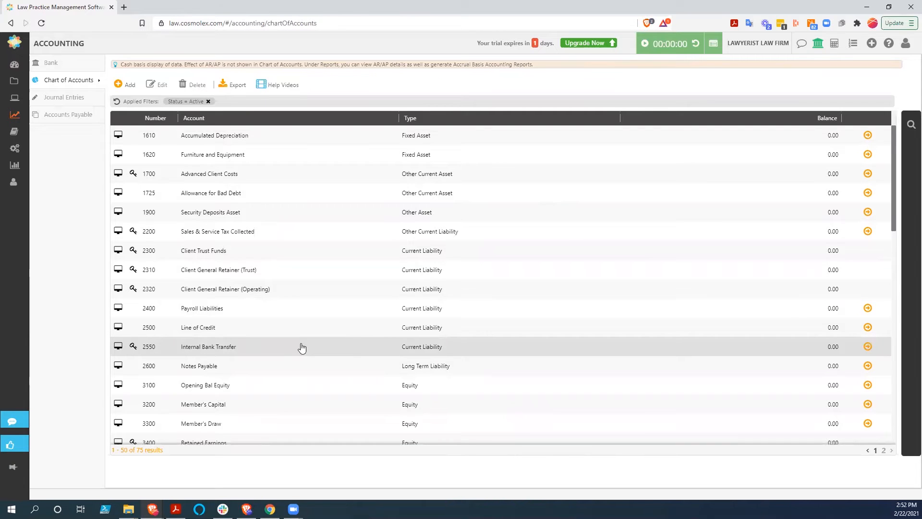
mouse_move(215, 256)
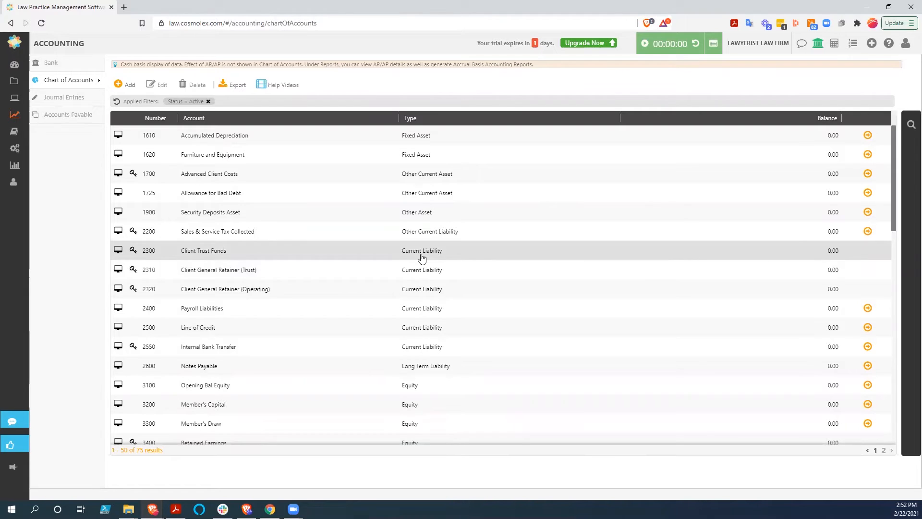
mouse_move(193, 183)
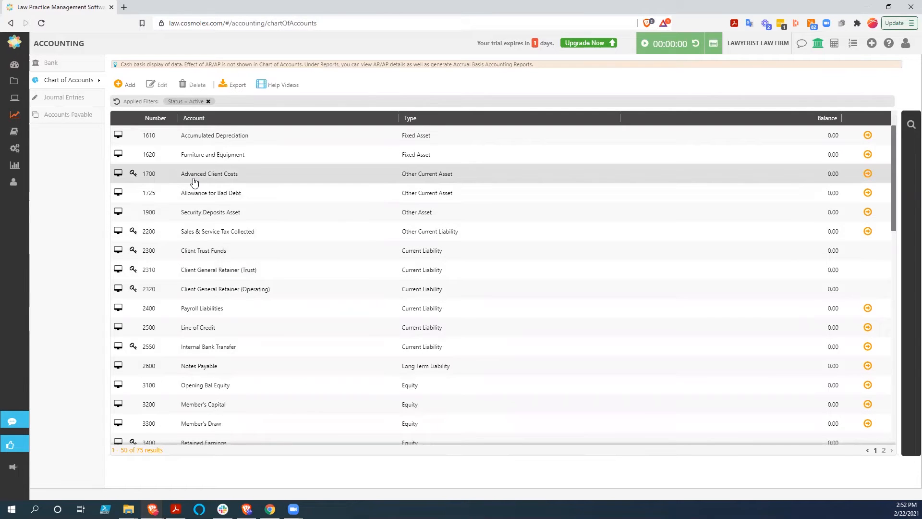
mouse_move(430, 174)
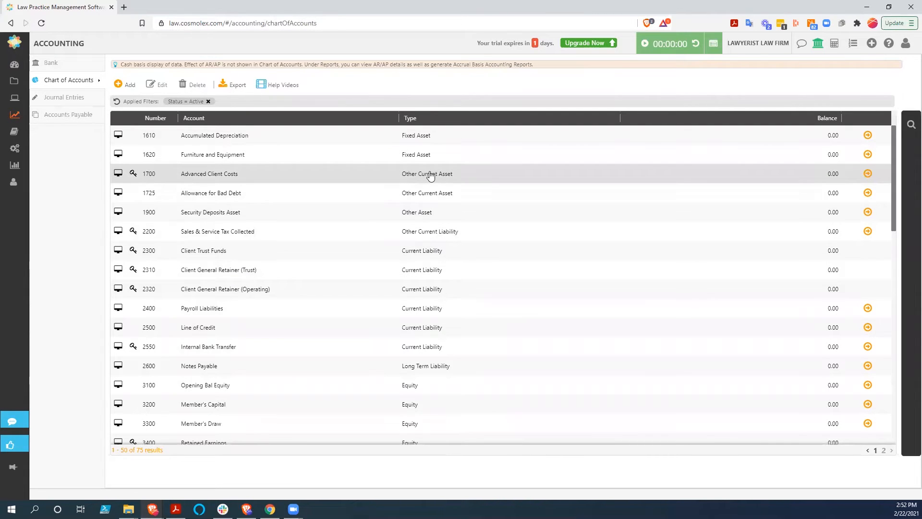
mouse_move(661, 281)
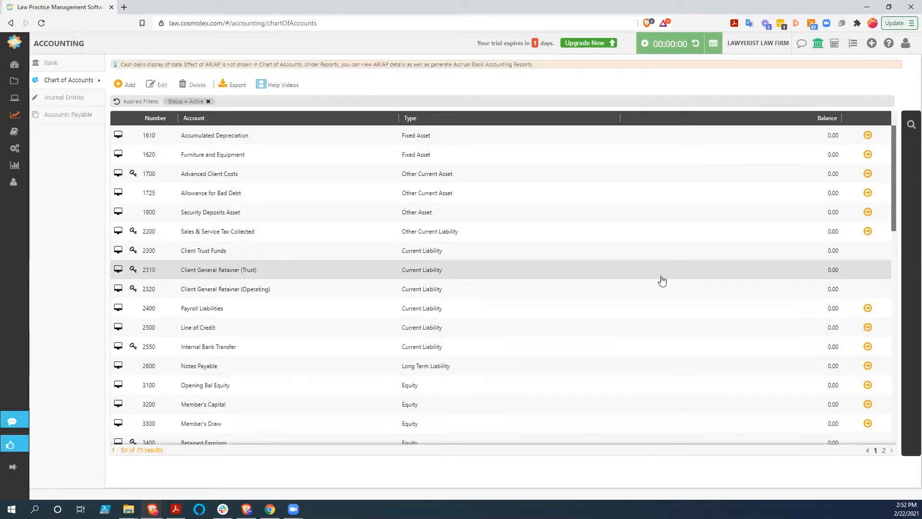
mouse_move(64, 114)
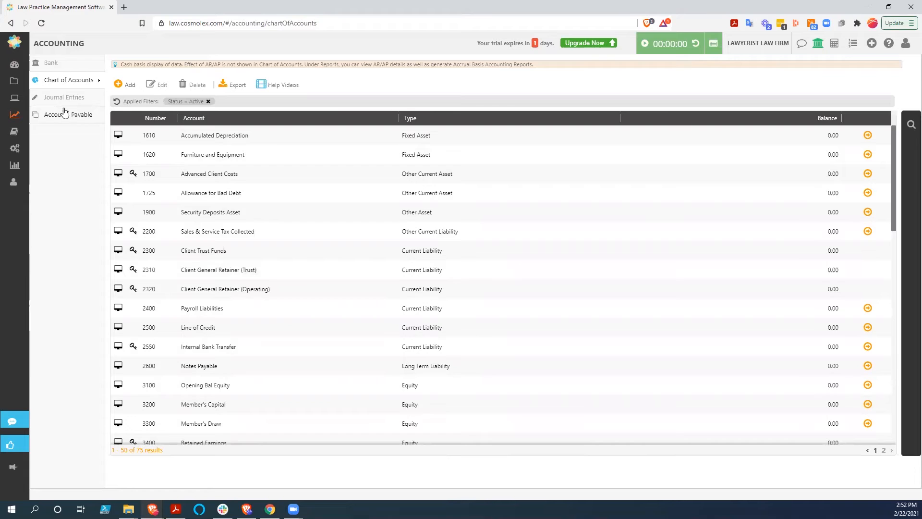
mouse_move(62, 99)
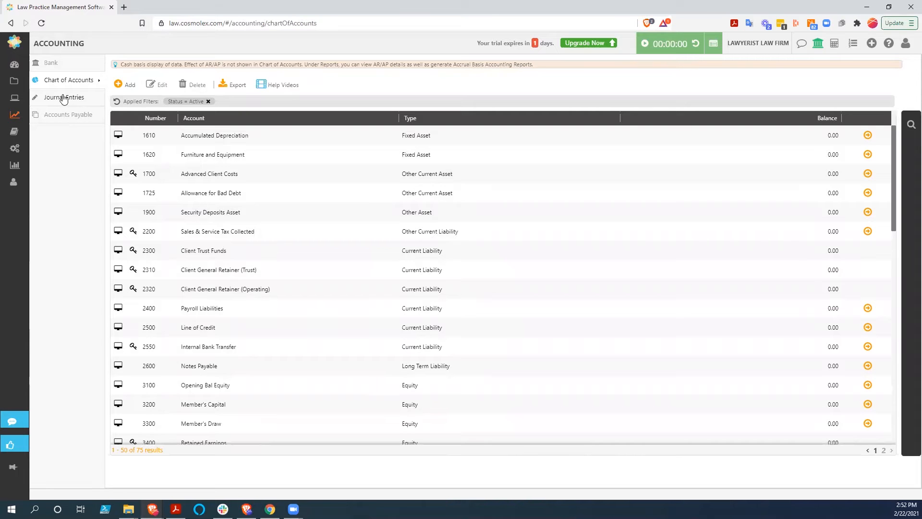
Step: Review Journal Entries and Accounts Payable, ending on the Bank list with Trust and Operating accounts
click(60, 98)
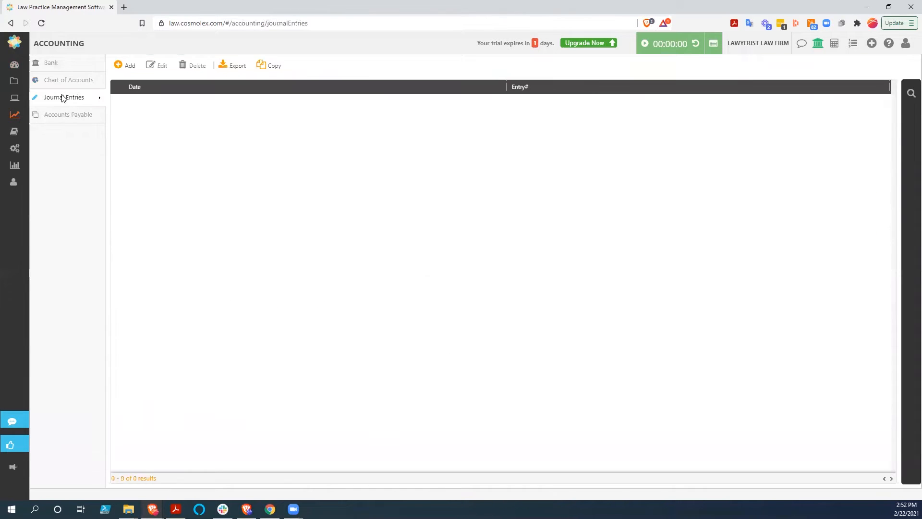
click(68, 114)
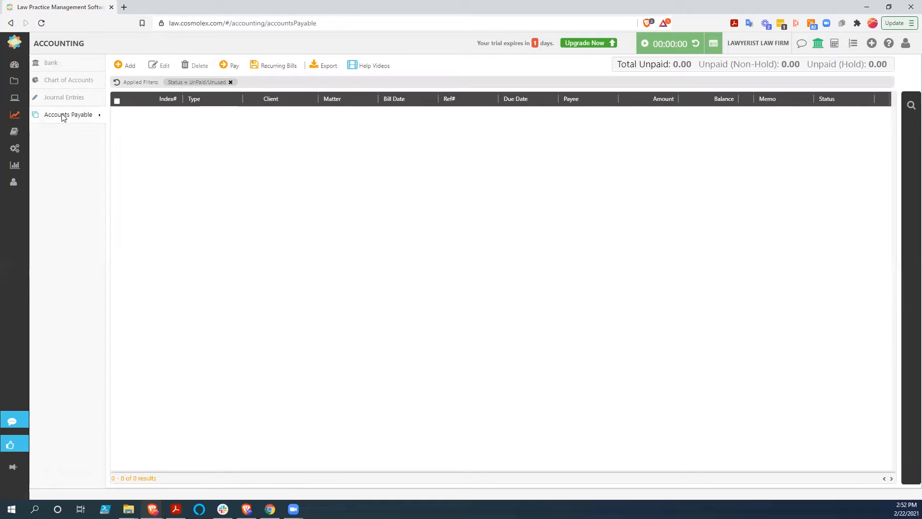
mouse_move(79, 140)
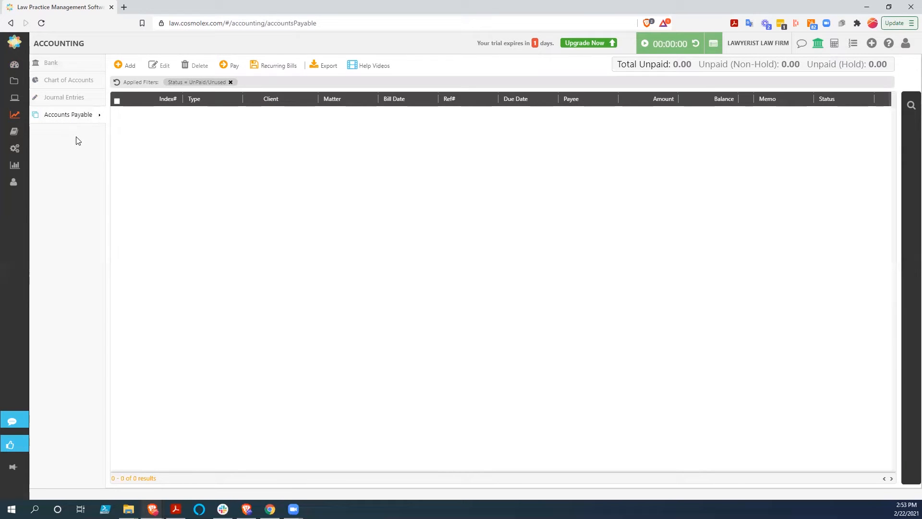
click(51, 63)
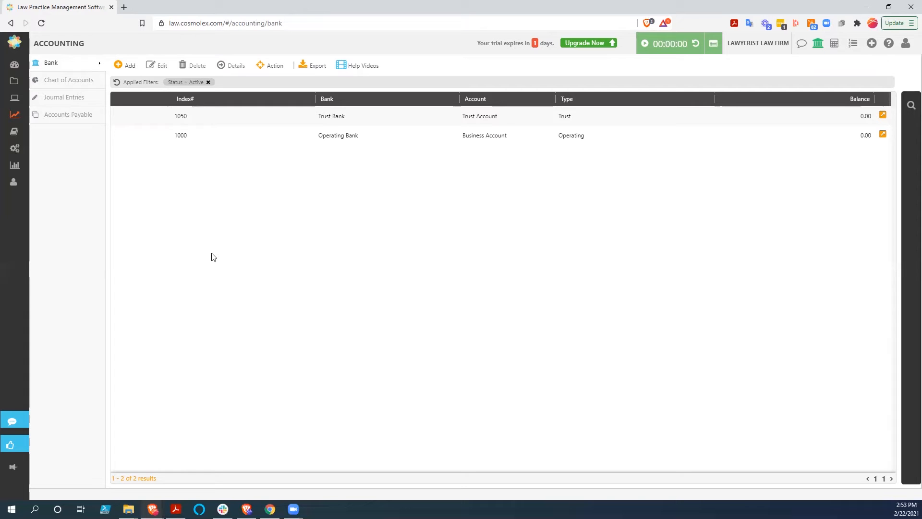
mouse_move(277, 282)
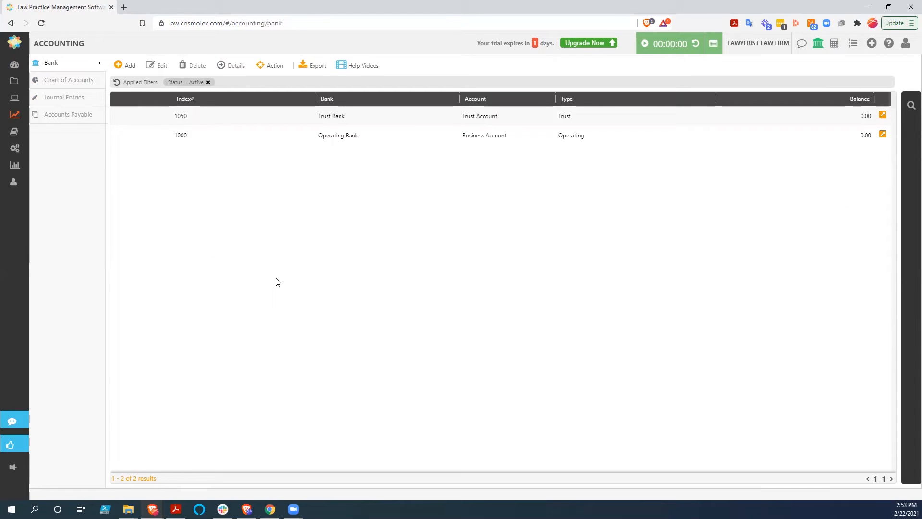
mouse_move(85, 196)
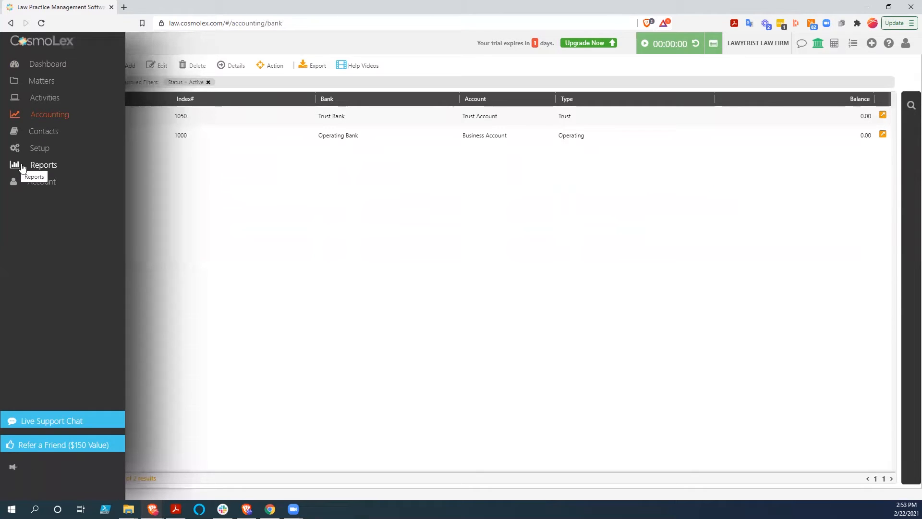
Step: Expand the Financial Productivity report group in Reports with Billed Fee Allocation showing
click(43, 164)
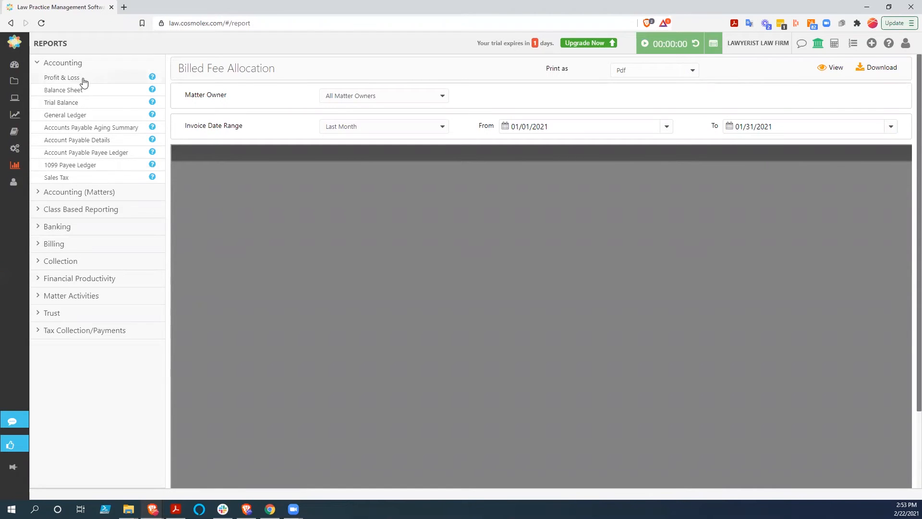
mouse_move(65, 169)
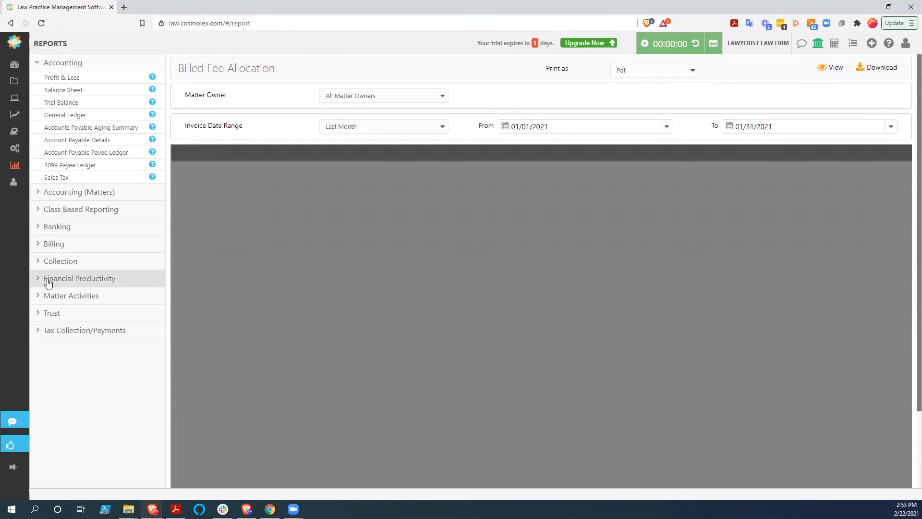
click(80, 279)
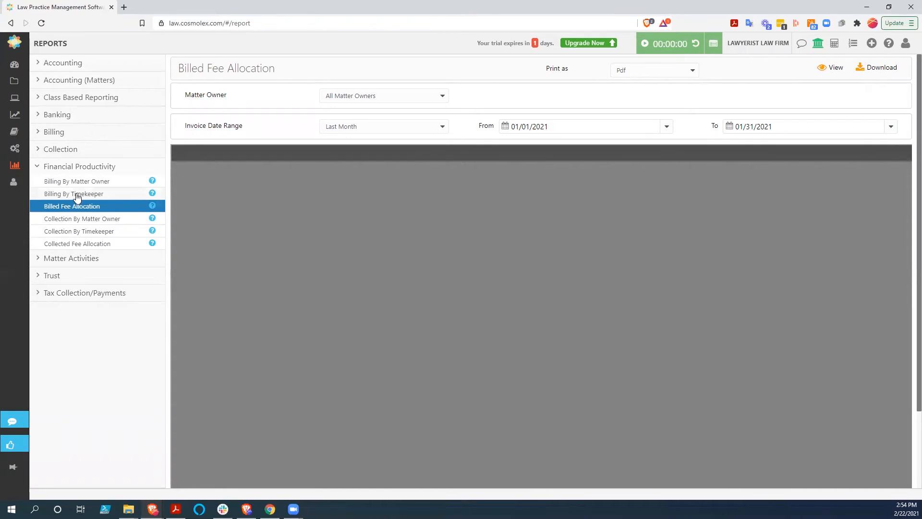
mouse_move(83, 183)
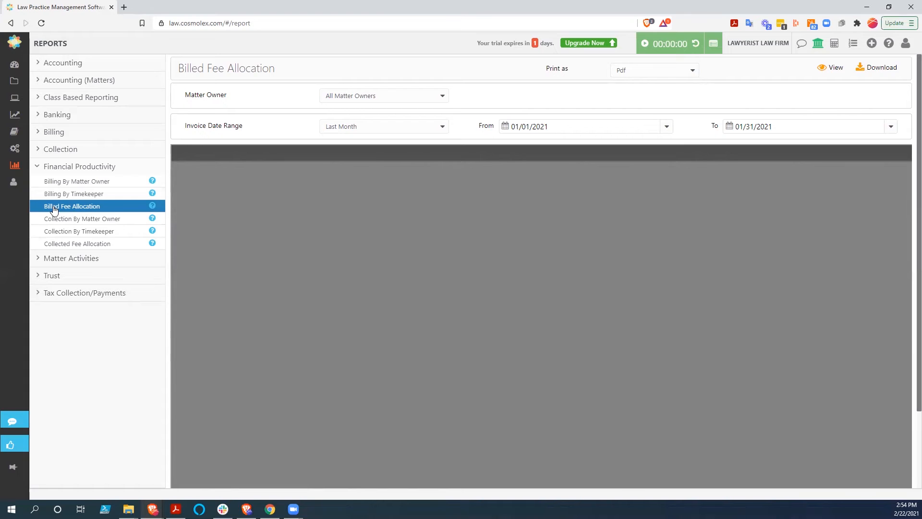
mouse_move(77, 209)
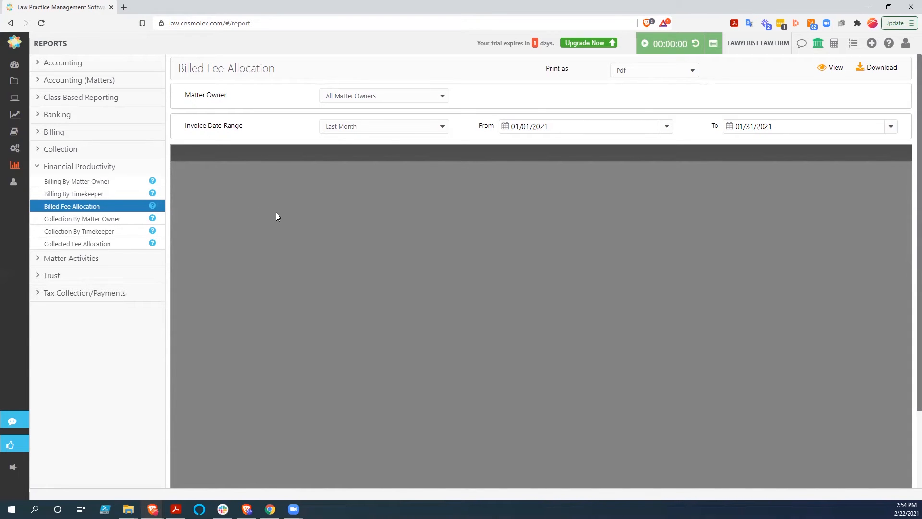
mouse_move(225, 243)
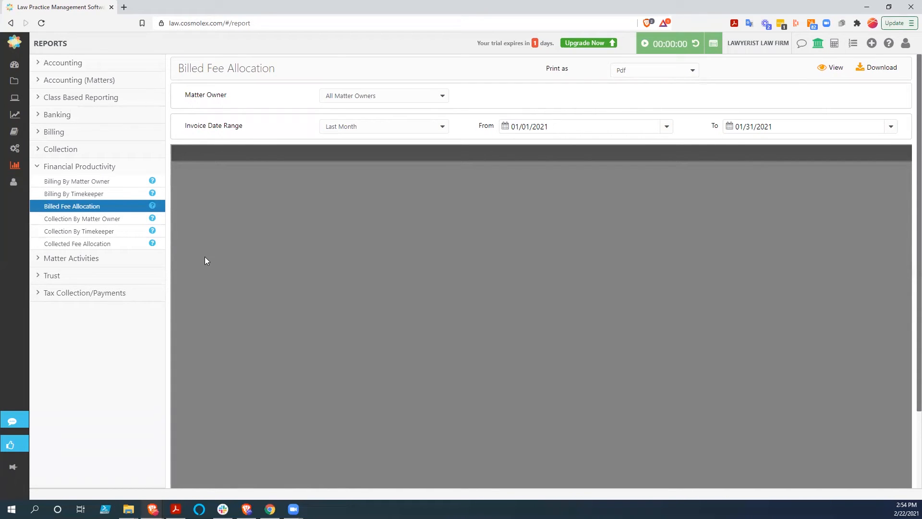
mouse_move(85, 79)
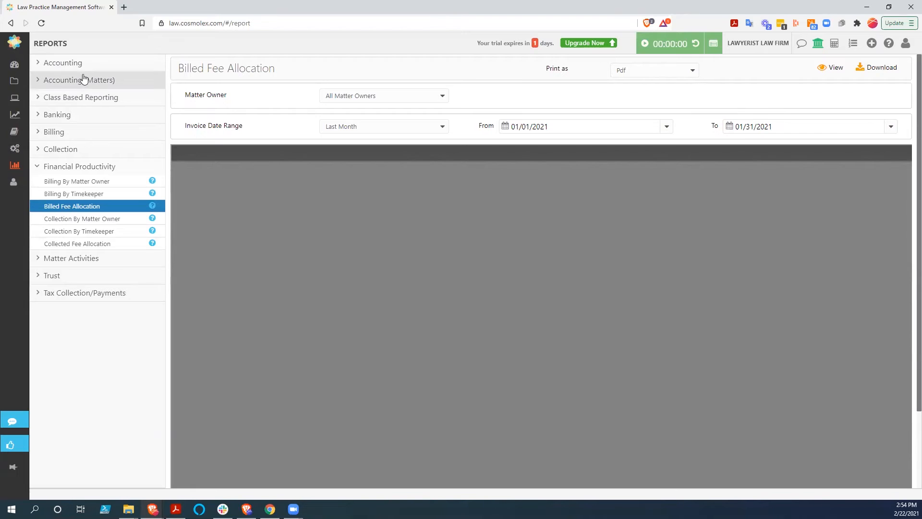
mouse_move(14, 117)
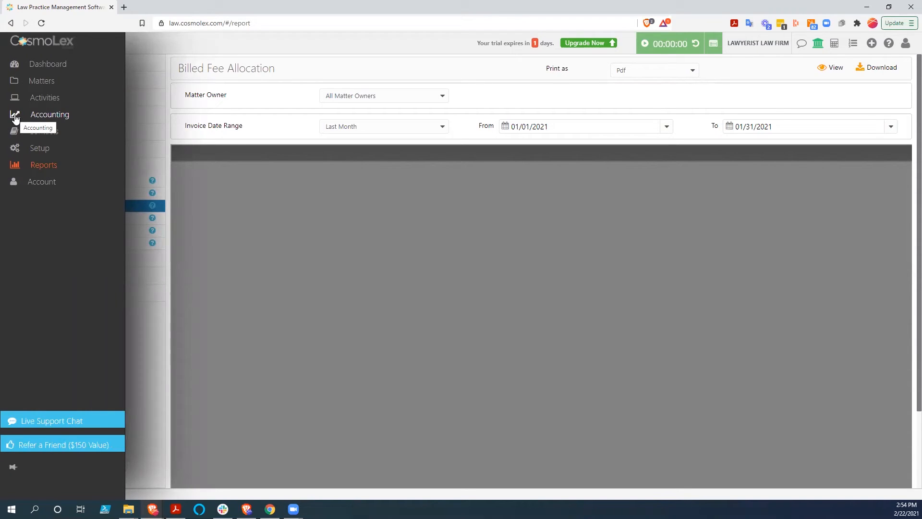
mouse_move(73, 145)
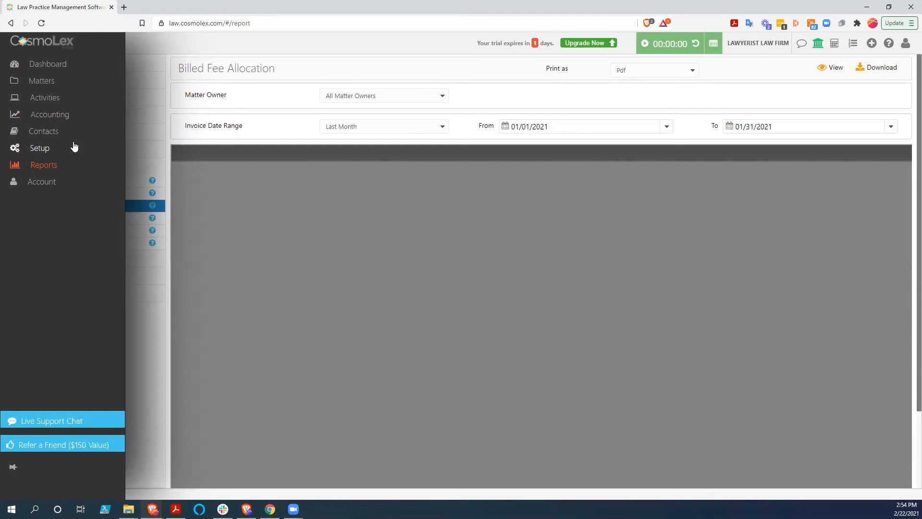
Step: Show the Setup Work Flow list with the Personal Injury and Real Estate workflows
click(40, 148)
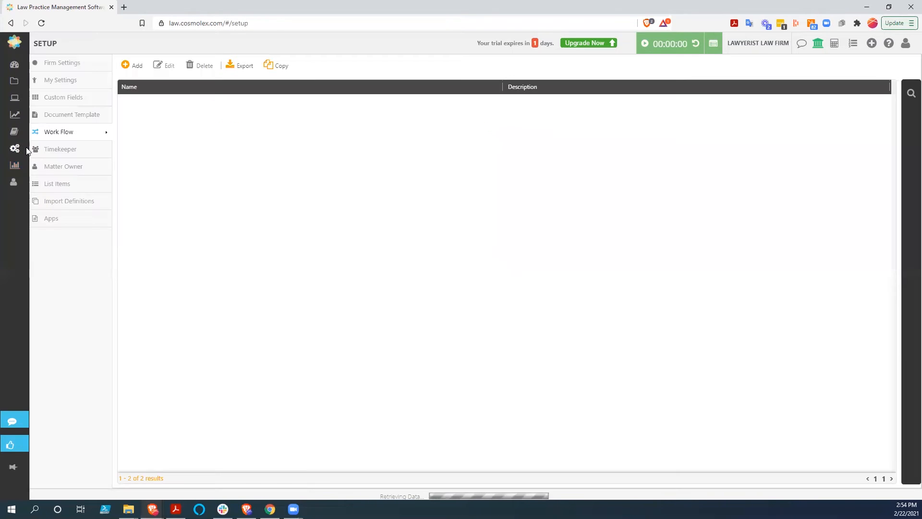
click(57, 132)
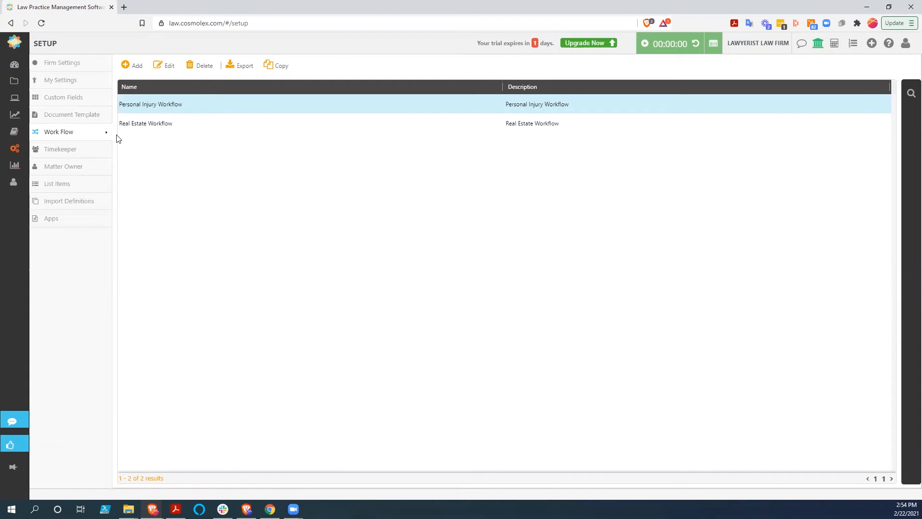
mouse_move(151, 103)
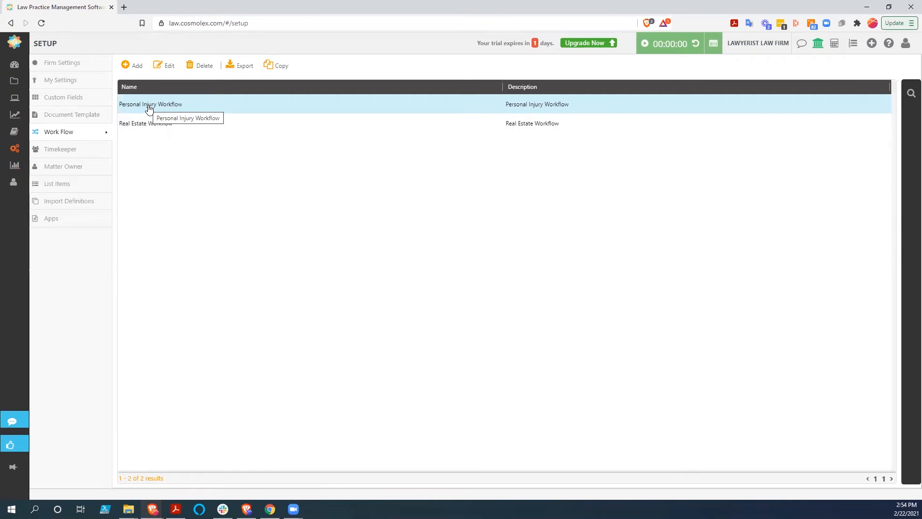
mouse_move(246, 177)
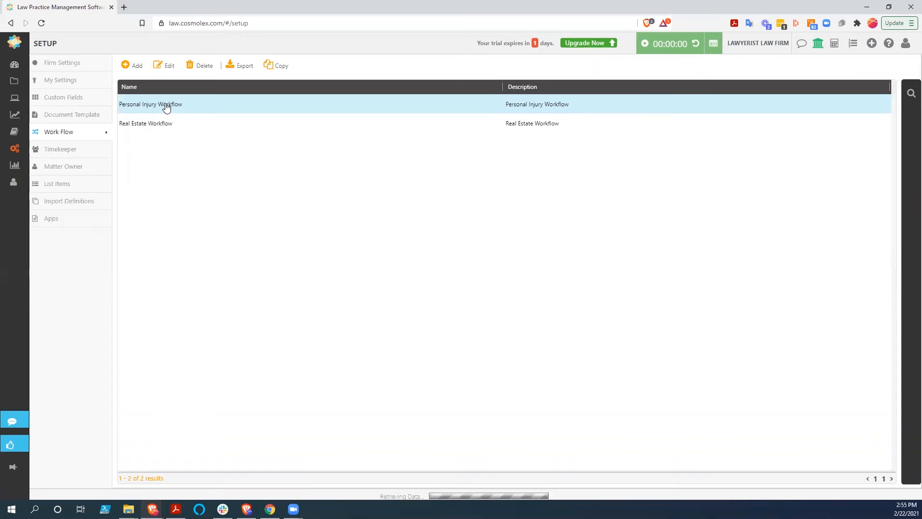
double_click(150, 104)
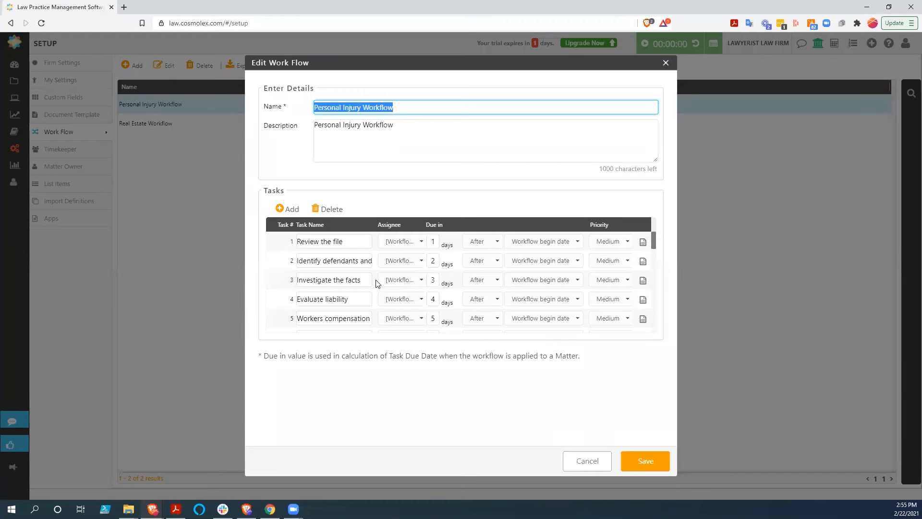
scroll(down, 3)
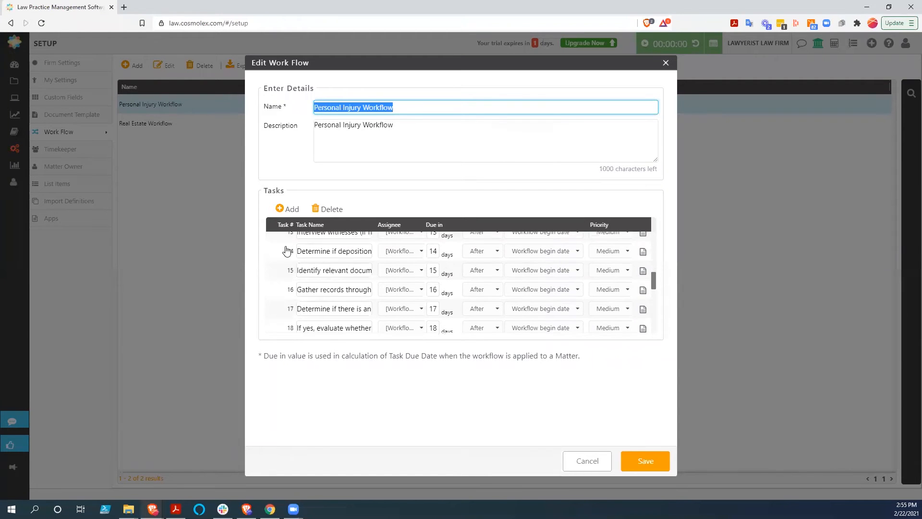
scroll(down, 3)
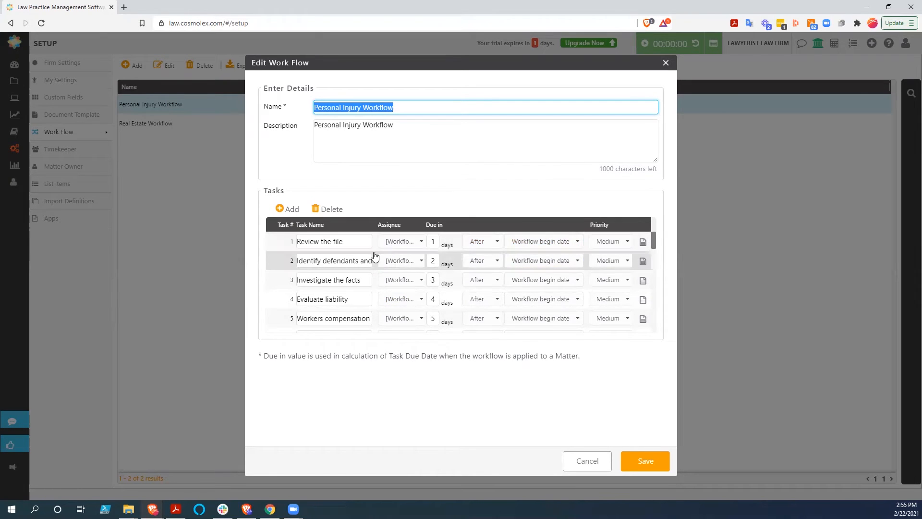
click(401, 241)
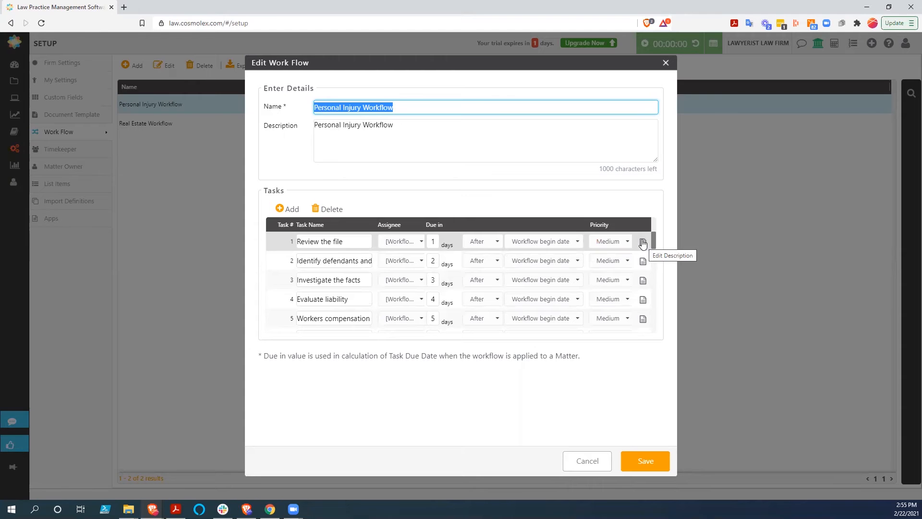
scroll(down, 3)
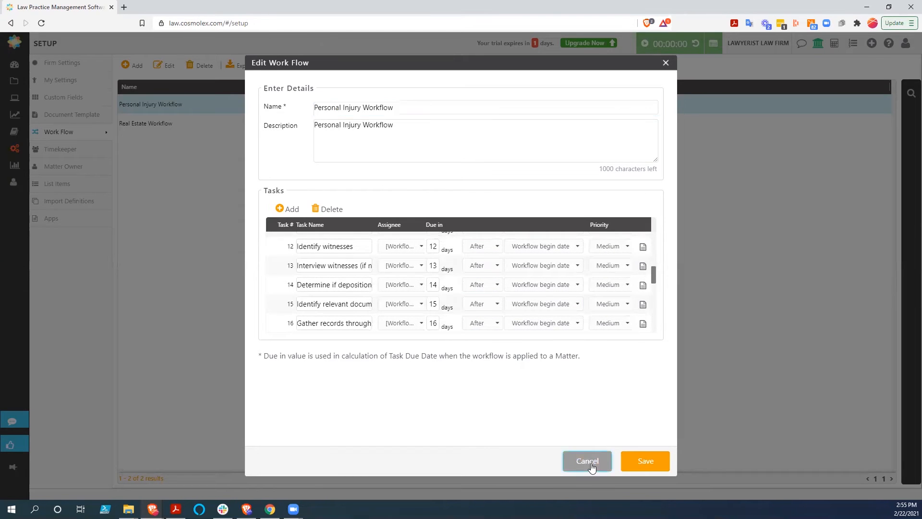
click(587, 461)
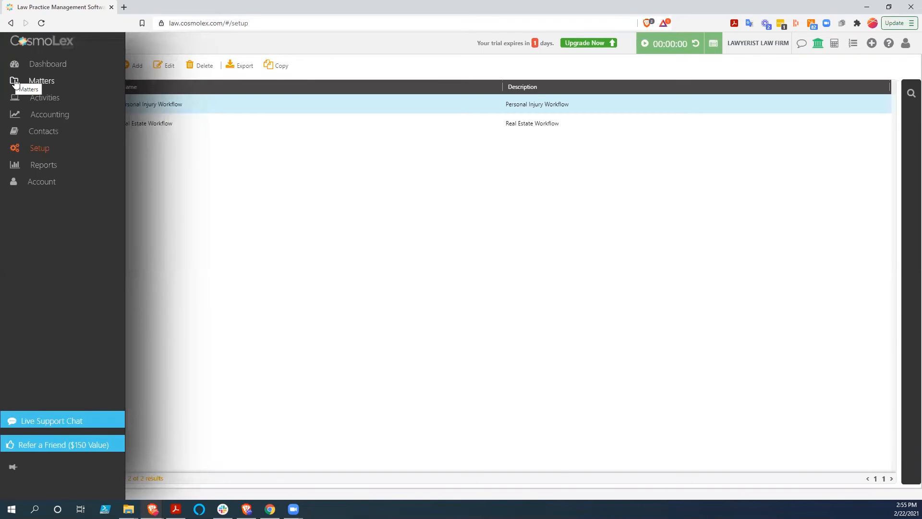
Step: Open Buster Keaton's matter 0003-001 from the Matters list and begin adding a task
click(14, 80)
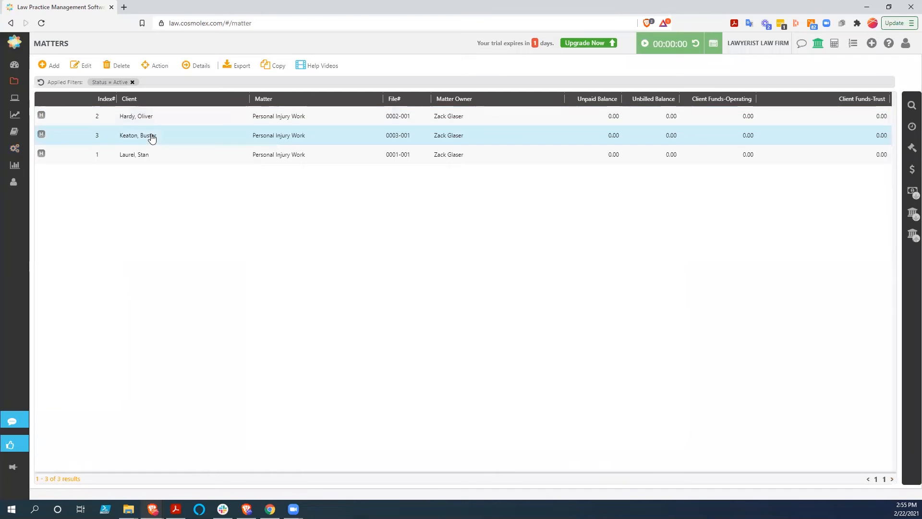
double_click(139, 136)
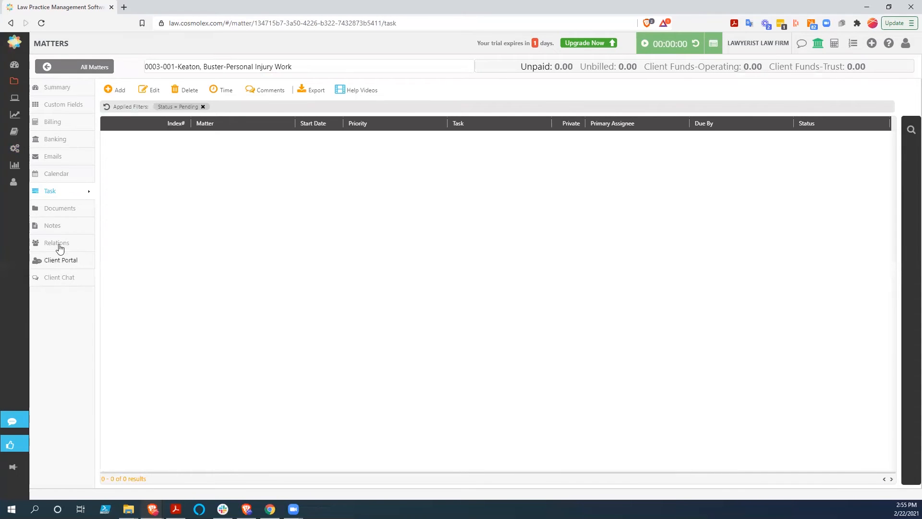
mouse_move(56, 95)
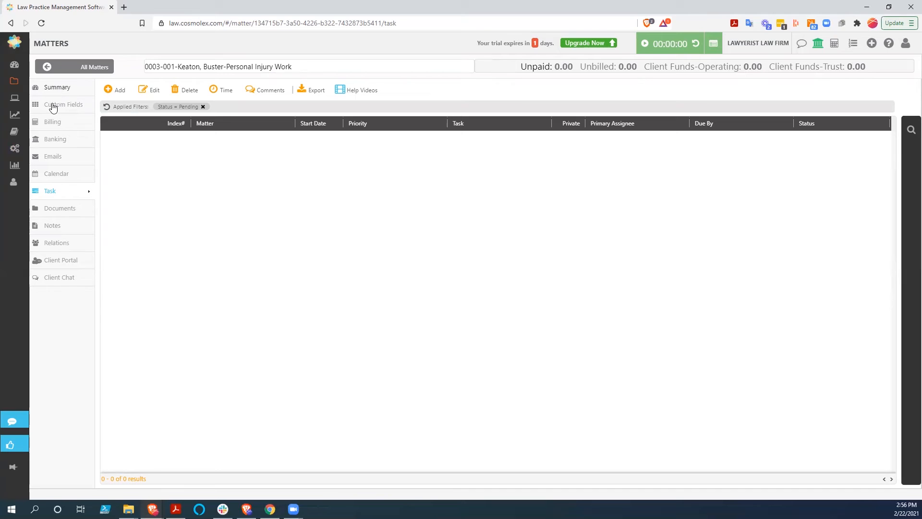
mouse_move(52, 199)
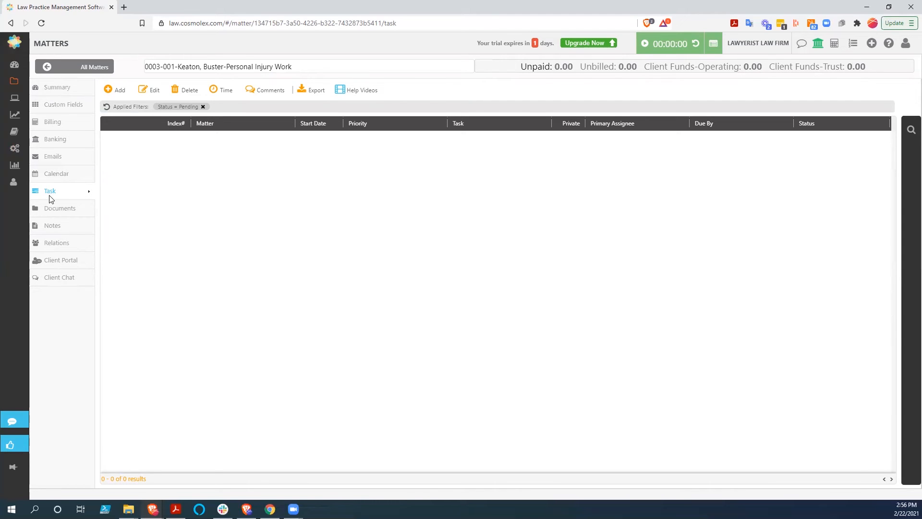
mouse_move(64, 192)
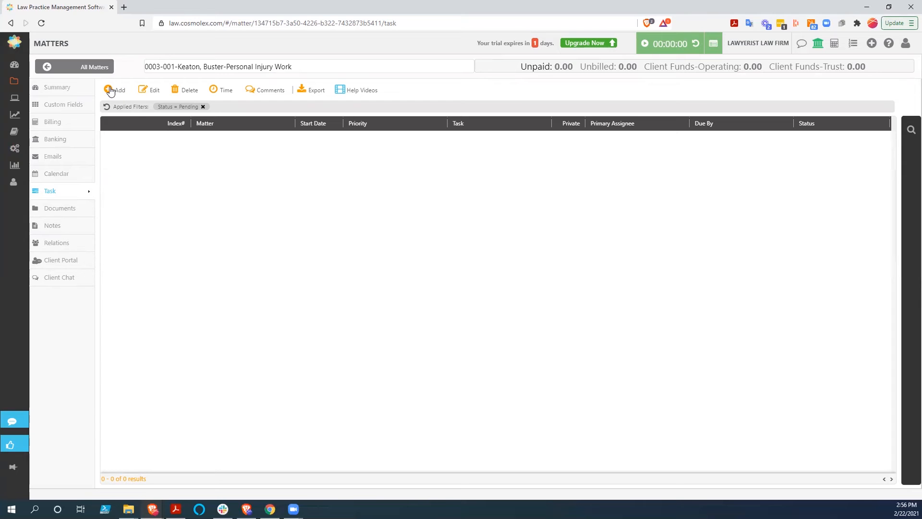
click(113, 90)
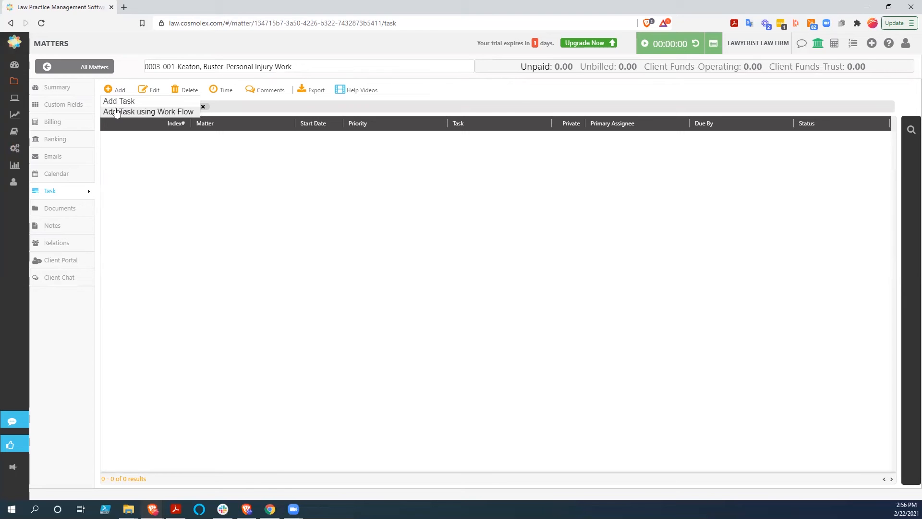
Step: Create the Personal Injury Workflow tasks for the matter beginning 02/22/2021, yielding 31 pending tasks
click(149, 111)
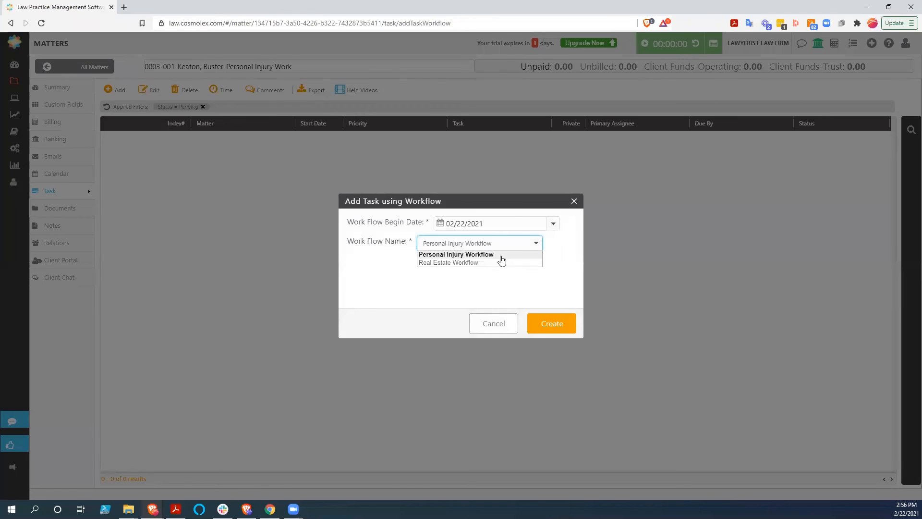
click(456, 253)
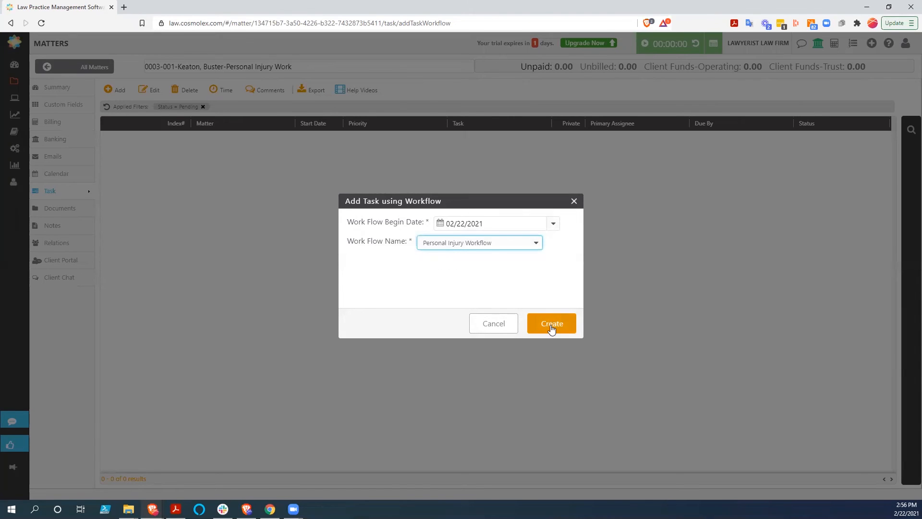
click(553, 323)
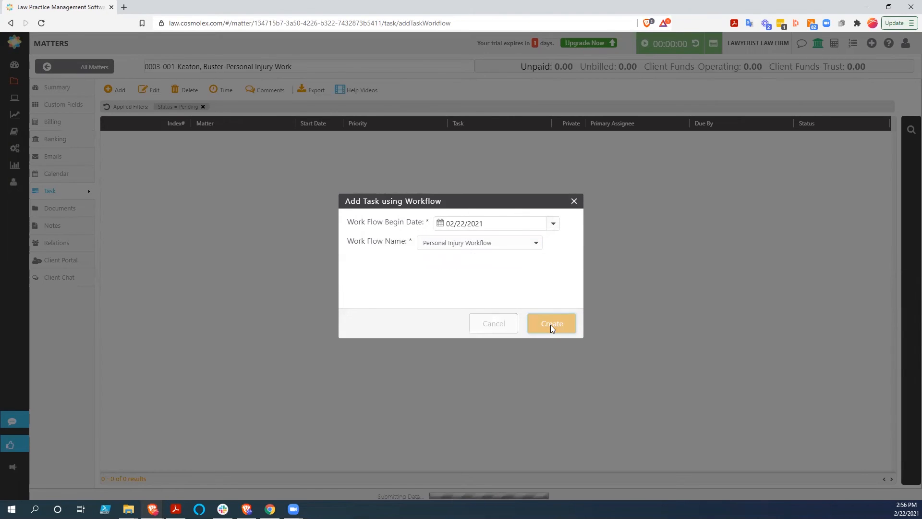
click(551, 322)
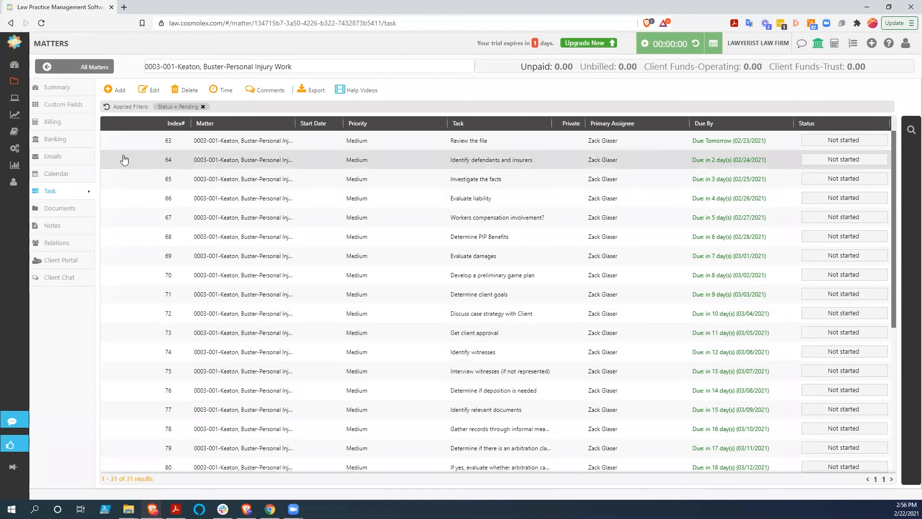
scroll(down, 3)
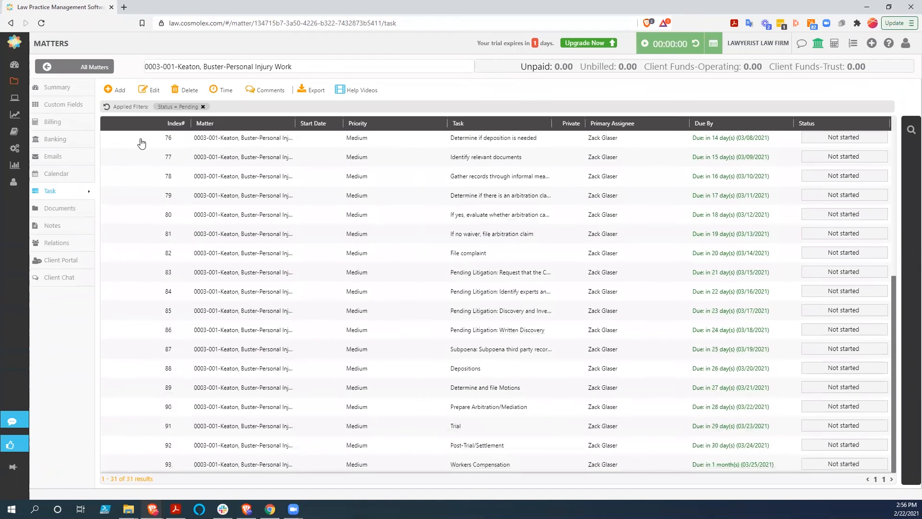
mouse_move(724, 242)
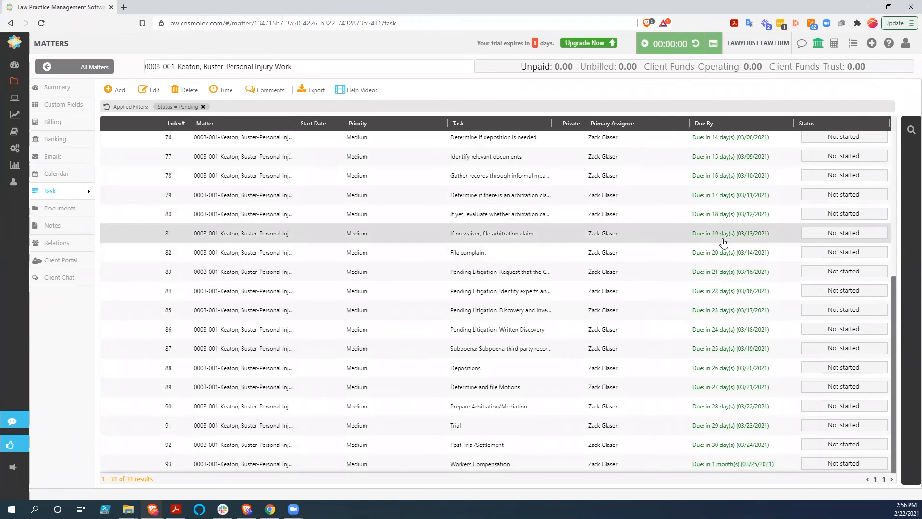
scroll(up, 3)
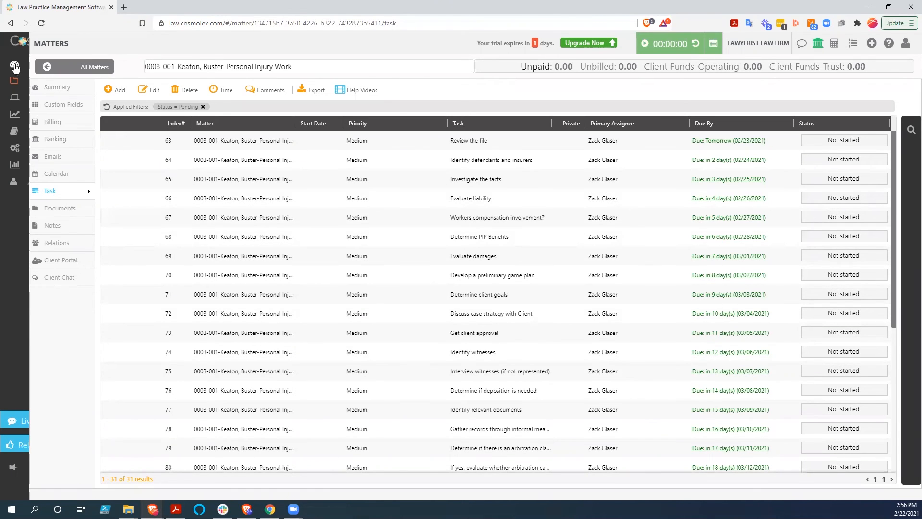
click(14, 62)
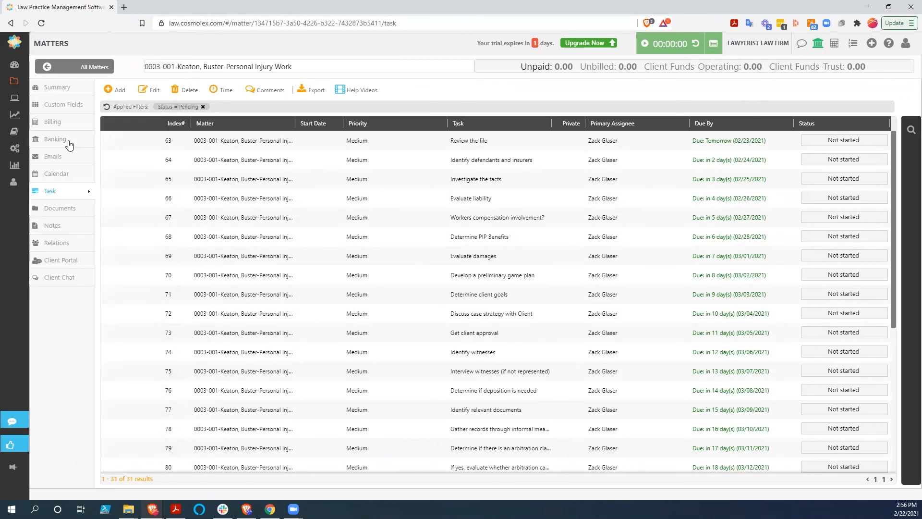
click(14, 101)
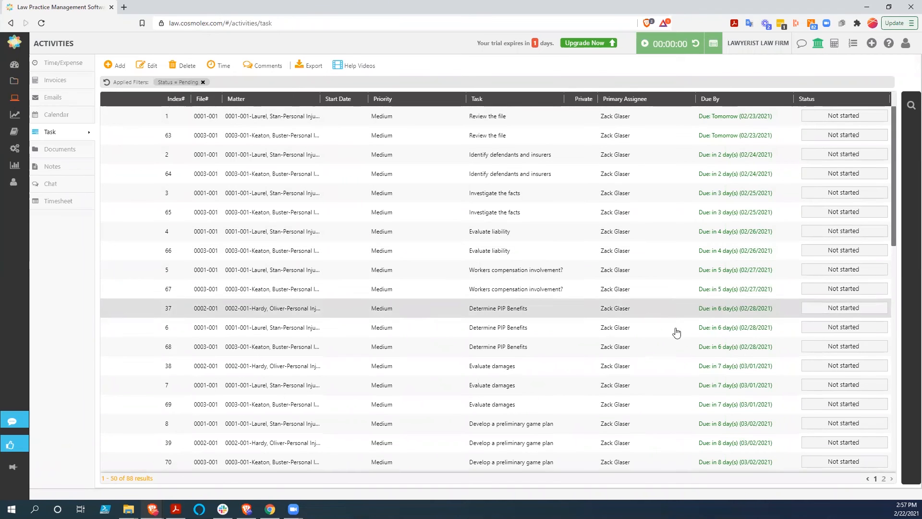
Step: Scroll through the pending tasks across all matters in the Activities Task list
scroll(down, 3)
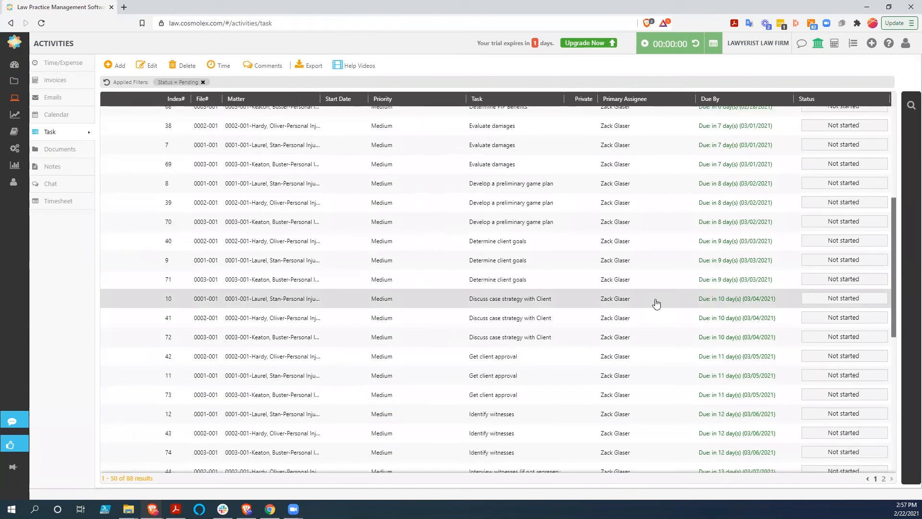
scroll(down, 3)
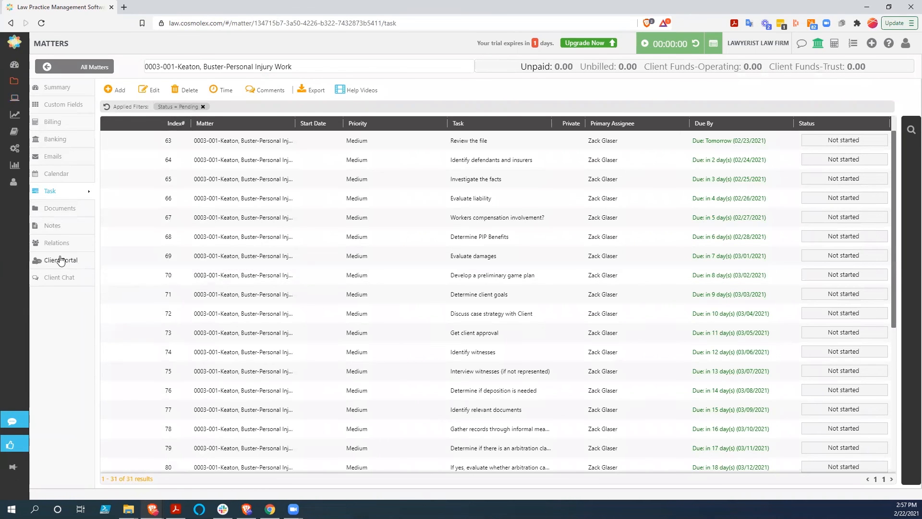
Step: Switch the Client Portal toggle to ON for Buster Keaton's matter
click(61, 259)
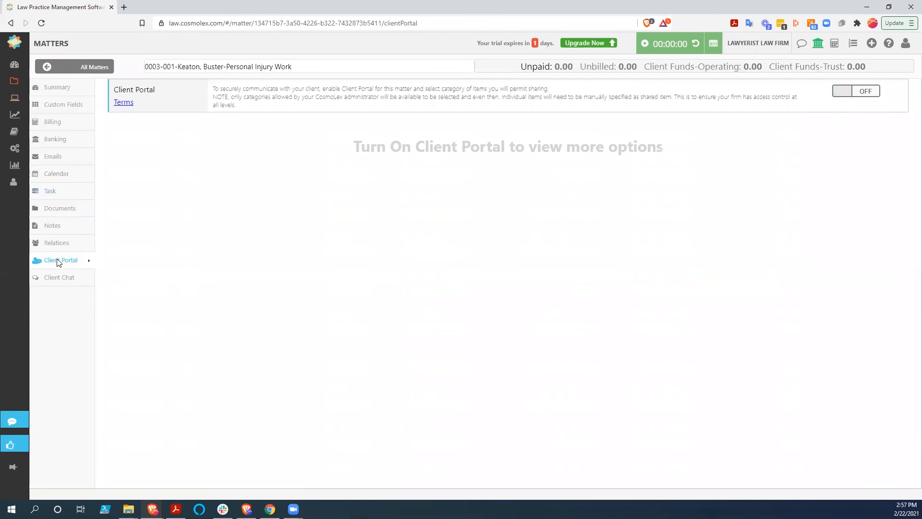
click(855, 90)
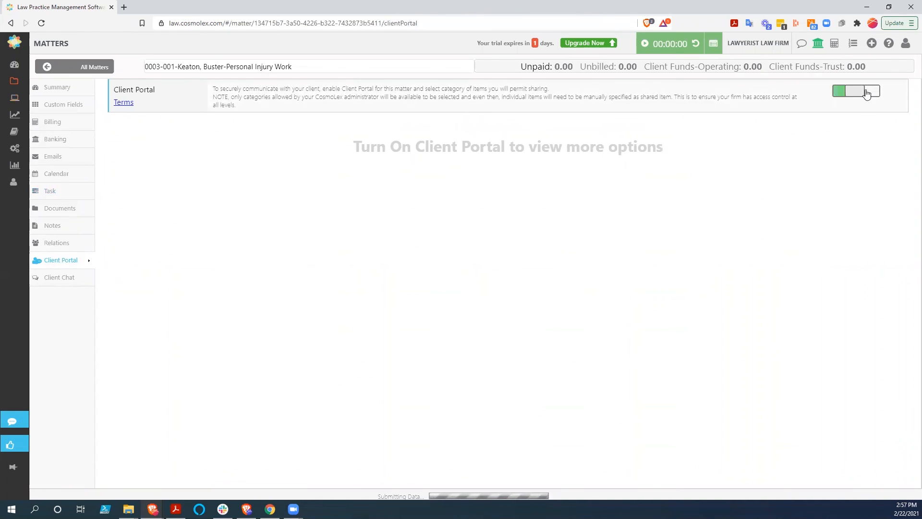
click(857, 91)
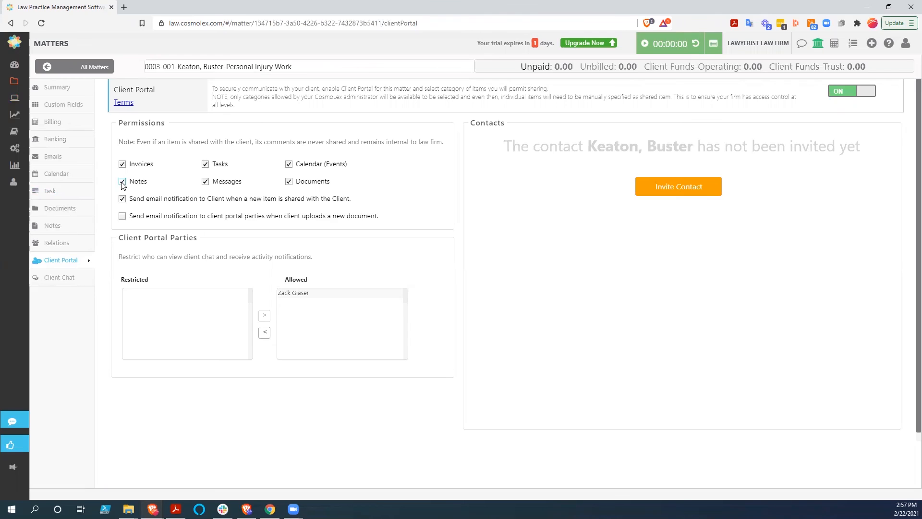
Step: Revoke the Notes, Tasks and Calendar portal permissions, confirming Yes on each
click(123, 182)
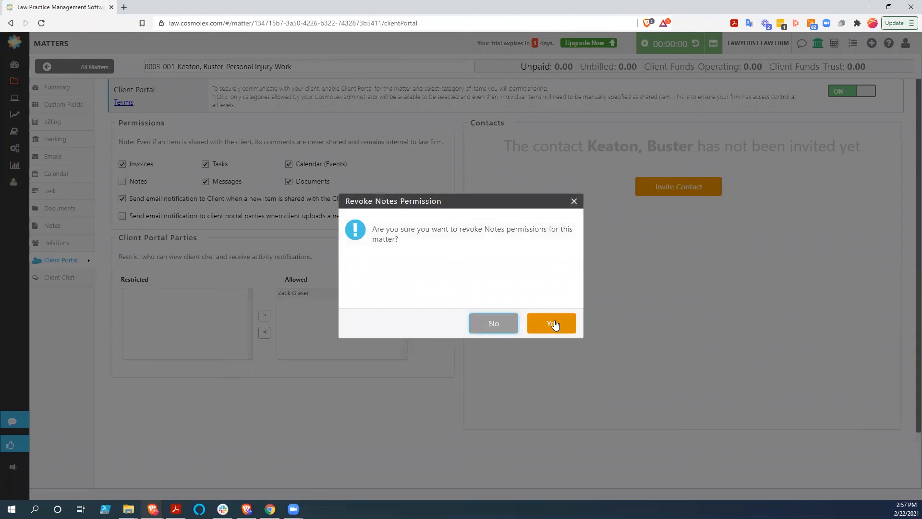
click(551, 323)
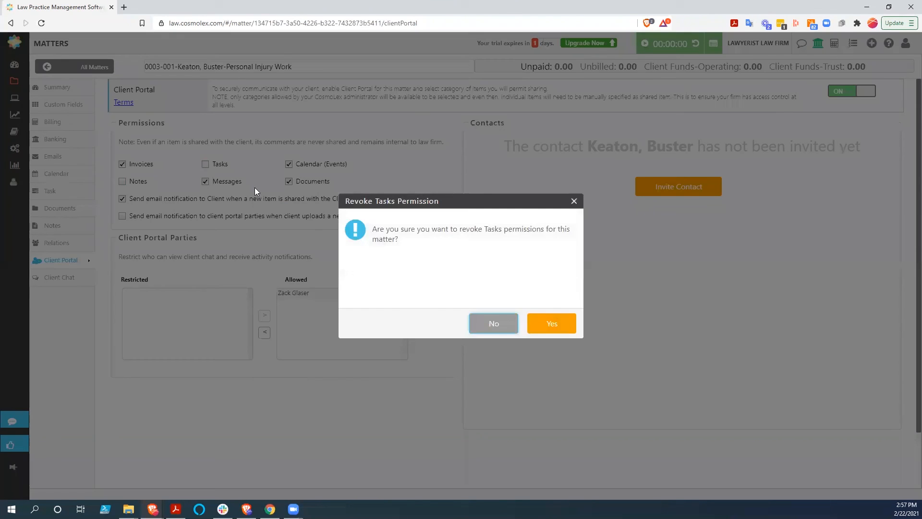
click(551, 322)
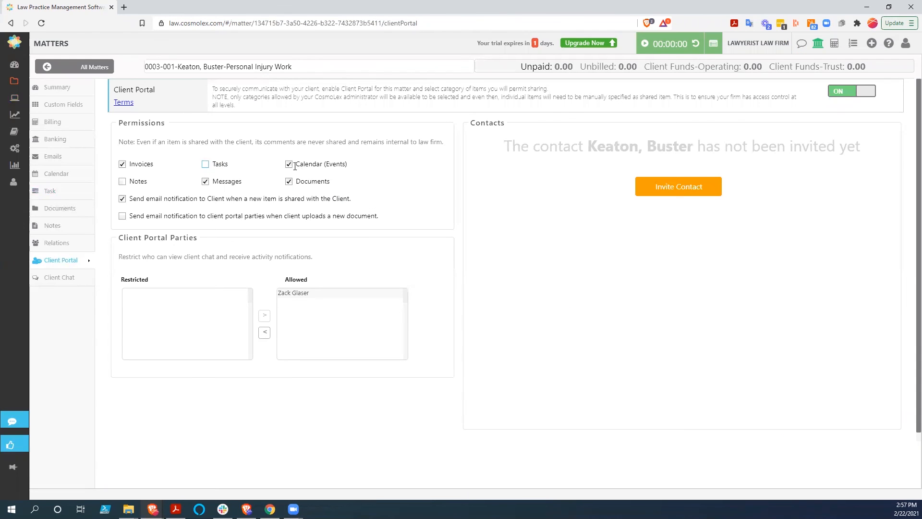
click(289, 163)
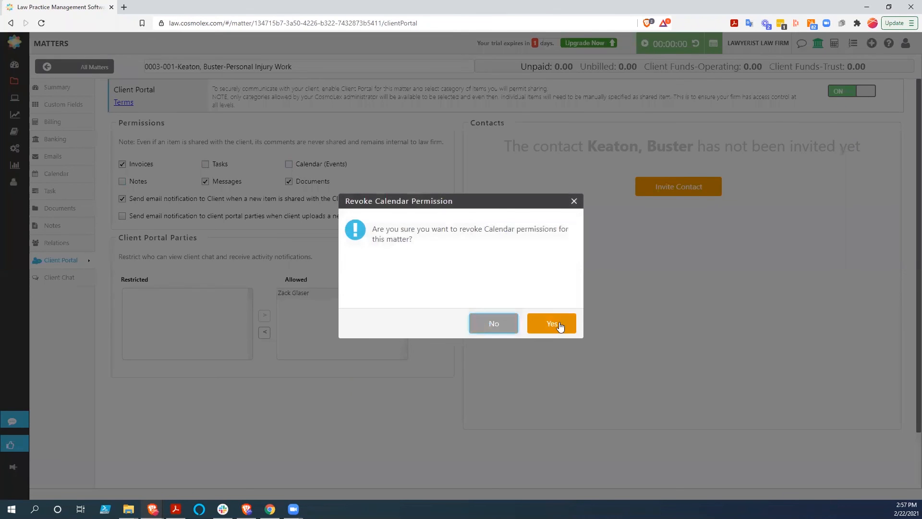
click(552, 323)
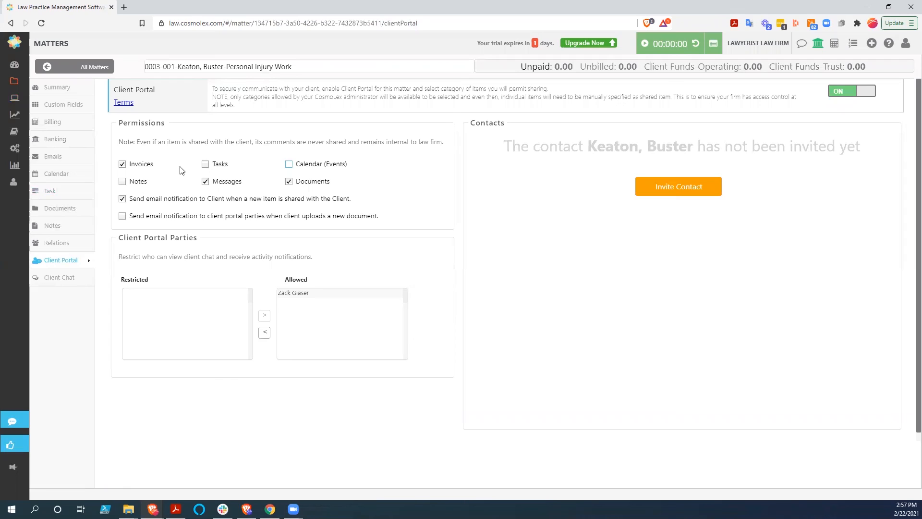
mouse_move(277, 177)
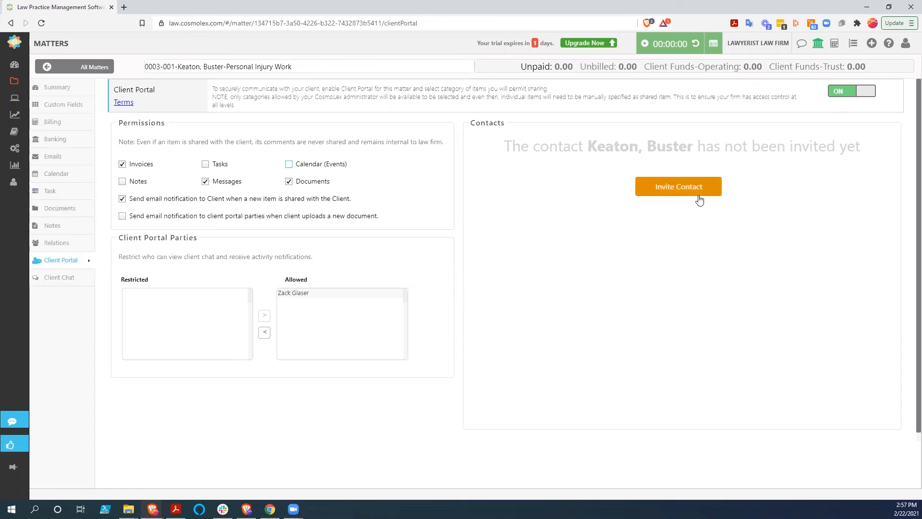
mouse_move(655, 263)
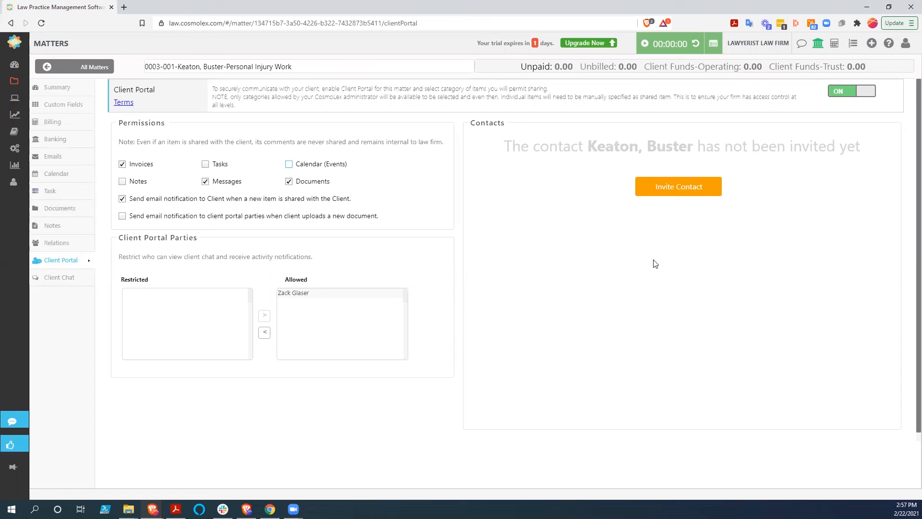